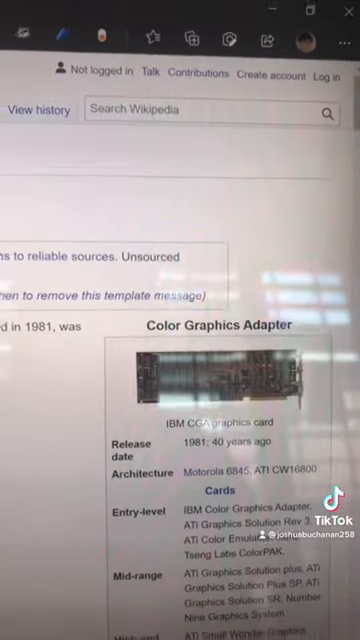
scroll(up, 3)
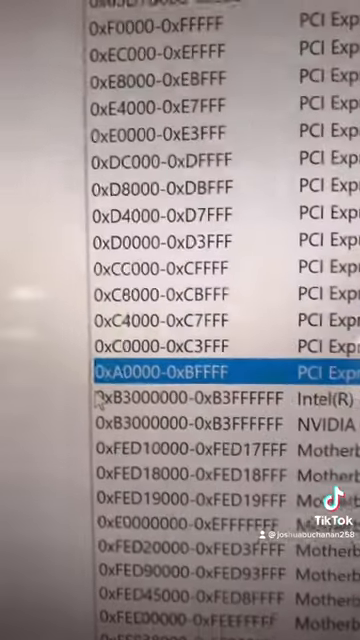
scroll(down, 3)
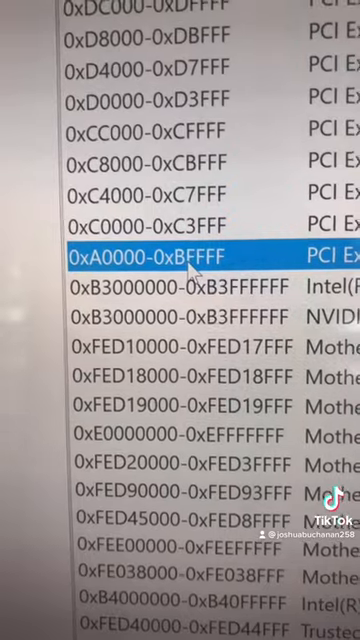
scroll(up, 3)
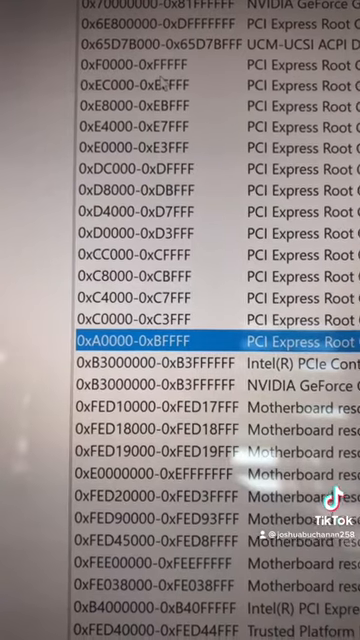
scroll(up, 3)
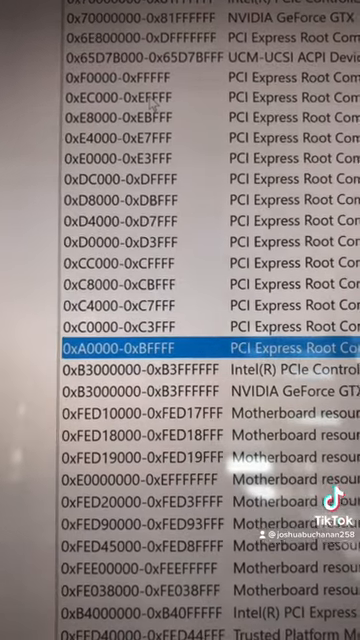
scroll(down, 3)
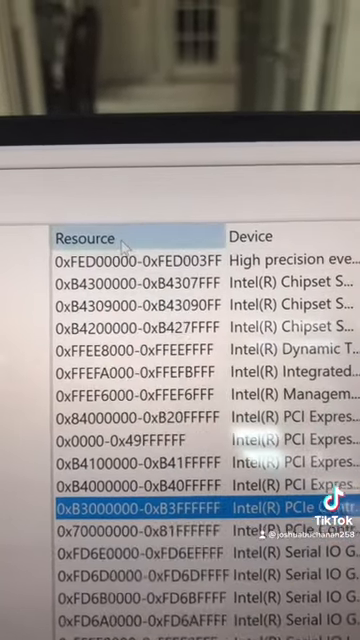
scroll(down, 3)
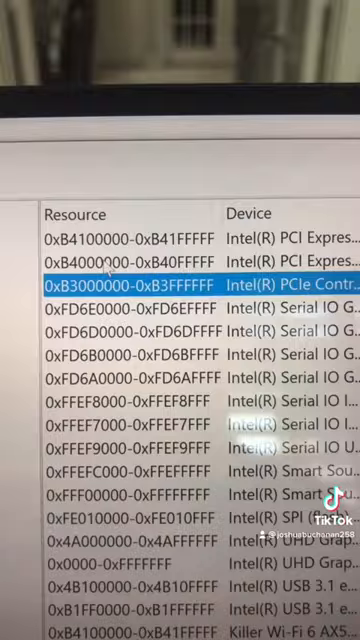
scroll(down, 3)
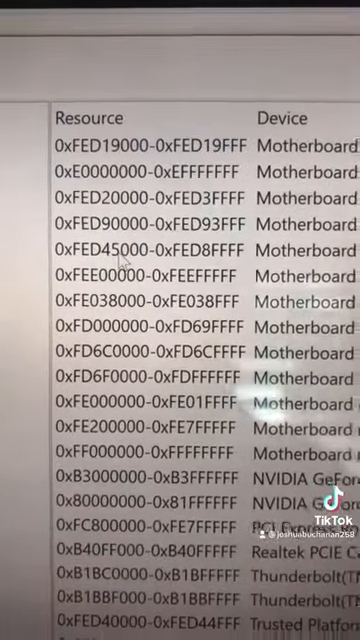